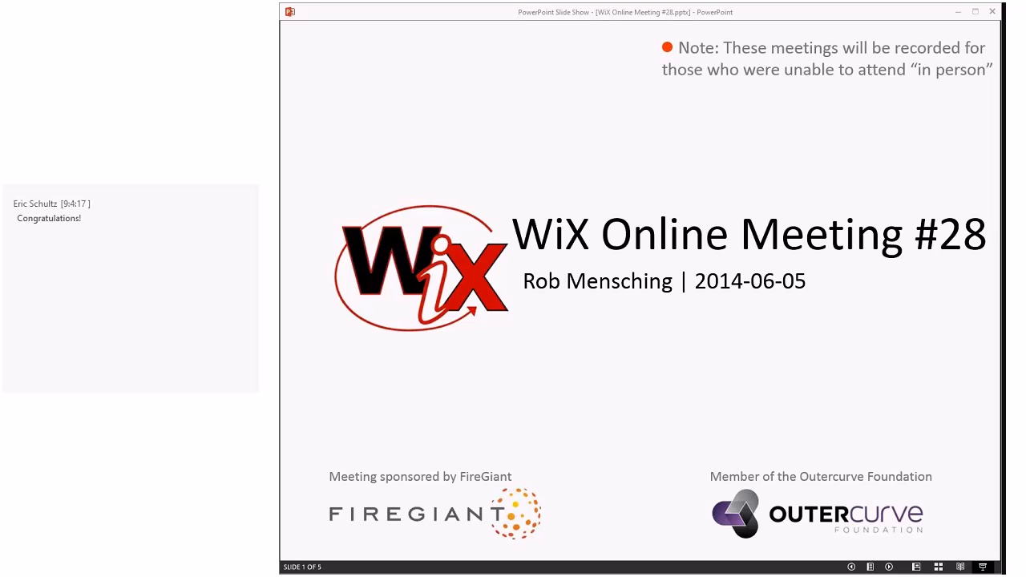
{"action": "mouse_move", "coordinate": [820, 191]}
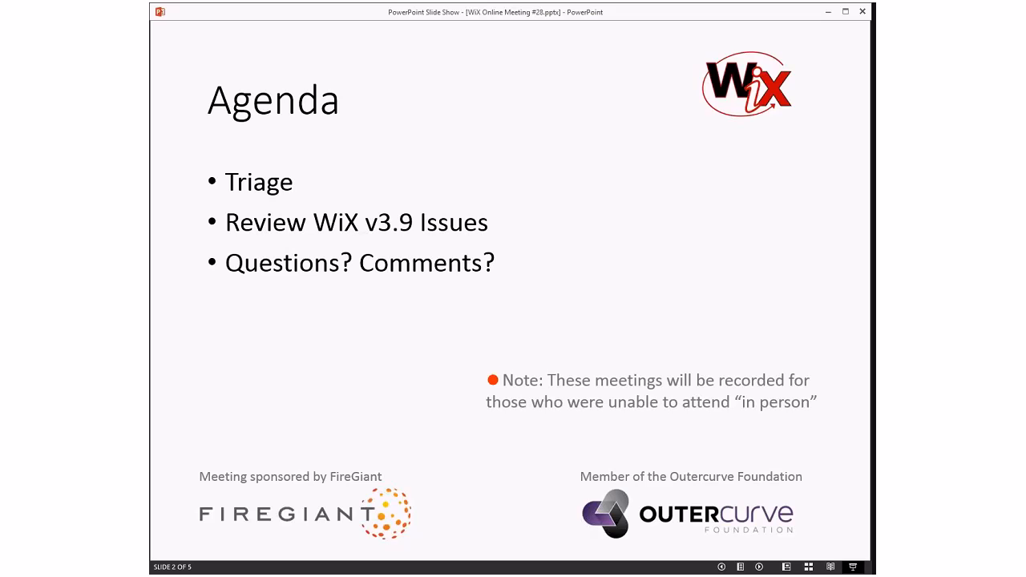
{"action": "mouse_move", "coordinate": [633, 223]}
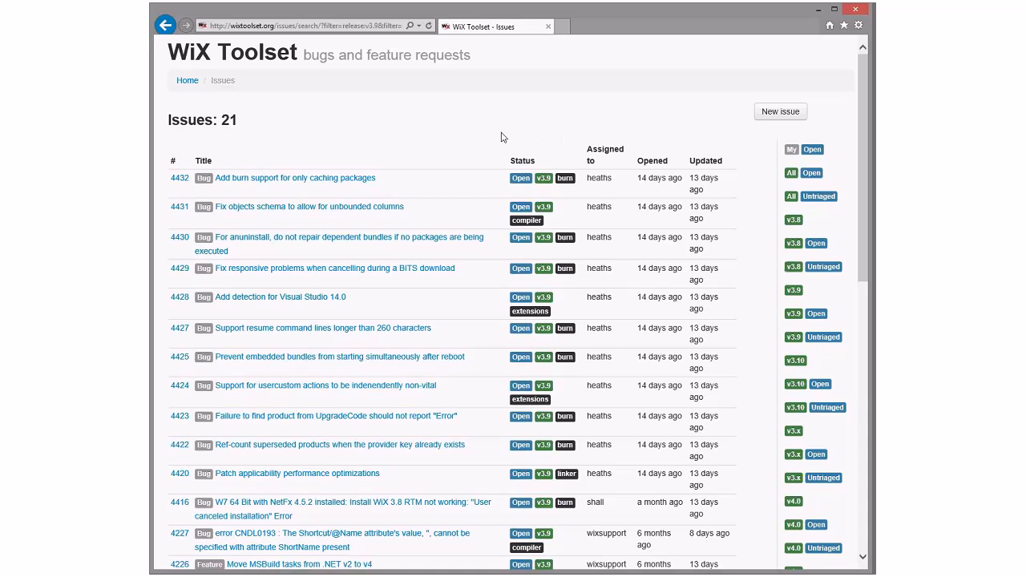
{"action": "mouse_move", "coordinate": [815, 197]}
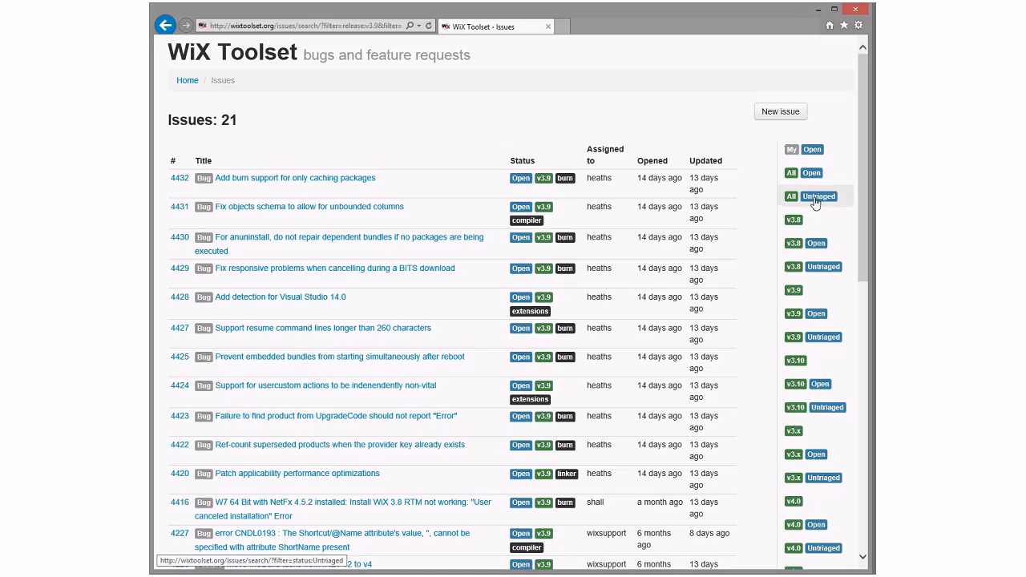
Filter the tracker to All Untriaged issues, leaving six listed.
{"action": "left_click", "coordinate": [811, 196]}
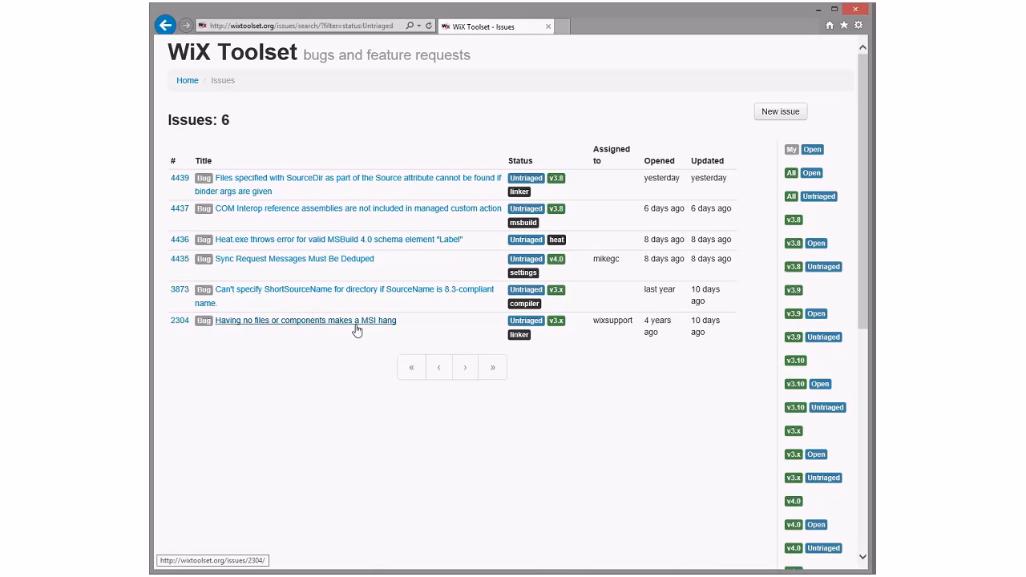
Open issue 2304, 'Having no files or components makes a MSI hang', to read its comments.
{"action": "left_click", "coordinate": [305, 320]}
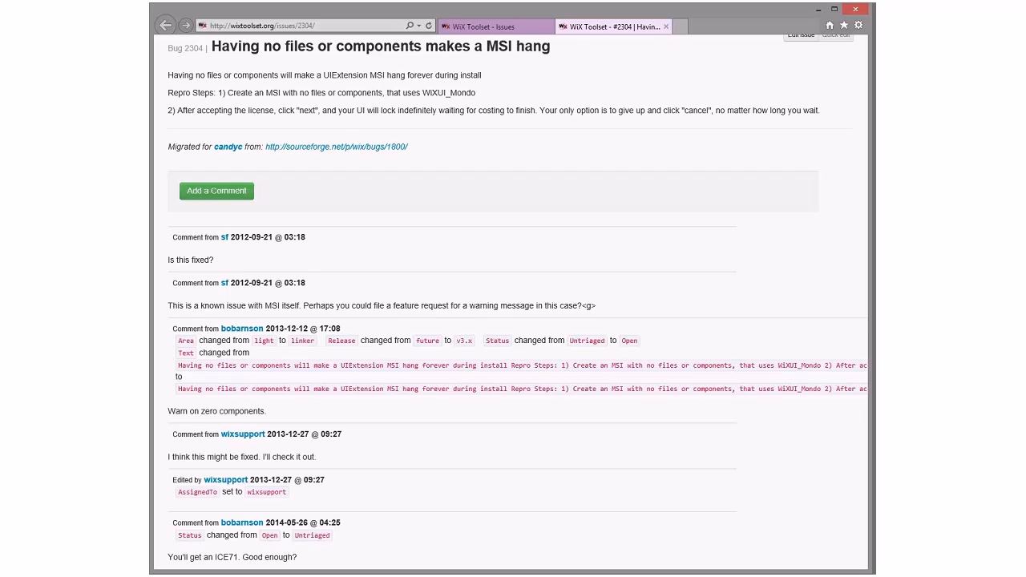
Close the issue 2304 tab and open issue 3873 about ShortSourceName.
{"action": "left_click", "coordinate": [166, 25]}
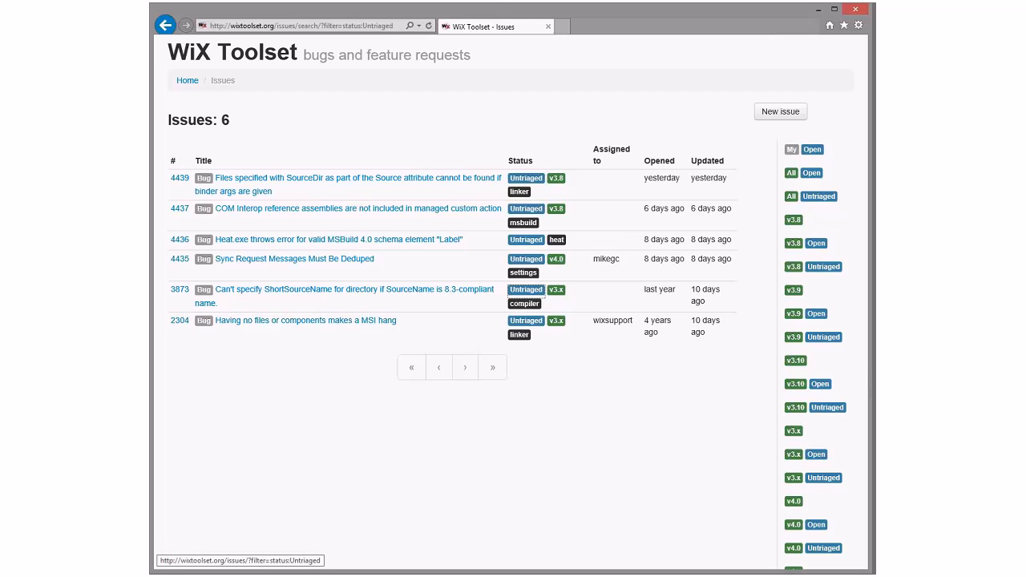
{"action": "mouse_move", "coordinate": [345, 290]}
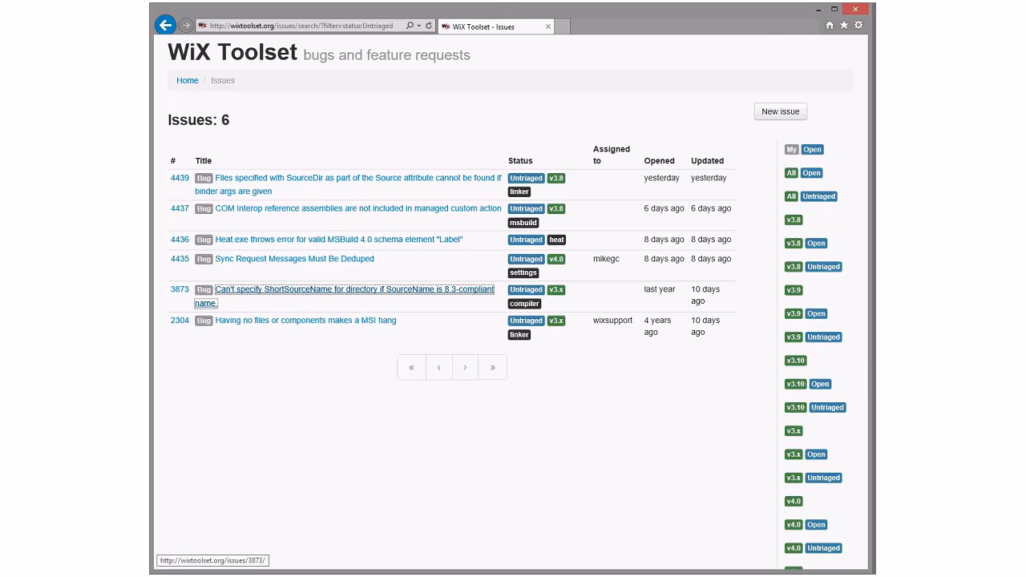
{"action": "left_click", "coordinate": [345, 290]}
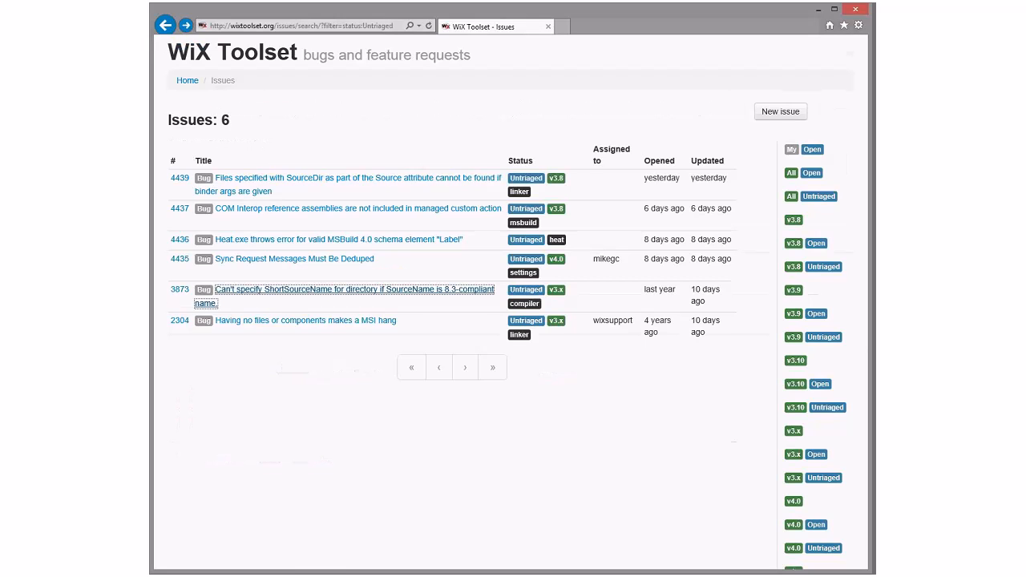
{"action": "mouse_move", "coordinate": [295, 258]}
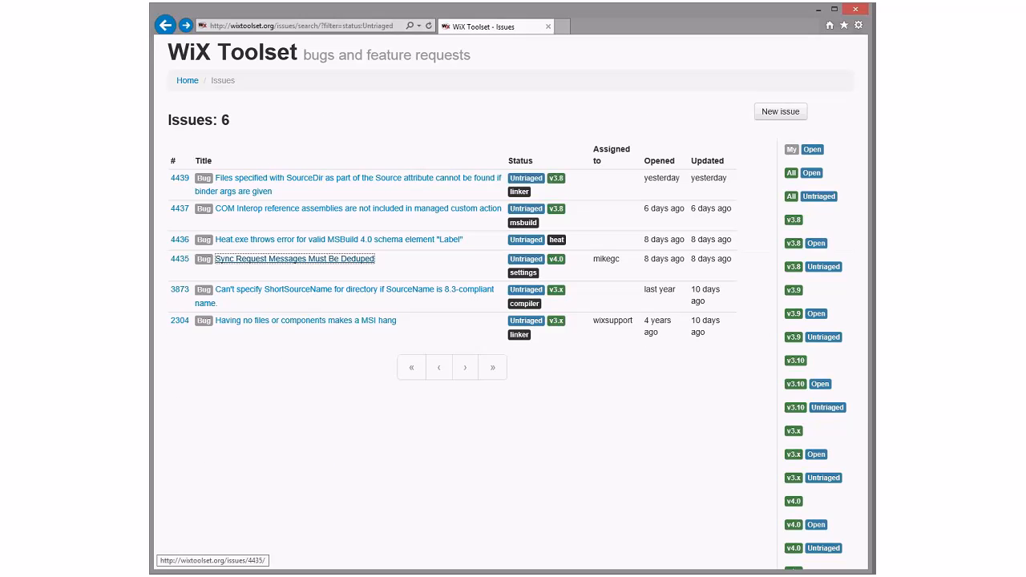
Open issue 4435 about deduping sync messages from the untriaged list.
{"action": "left_click", "coordinate": [295, 258]}
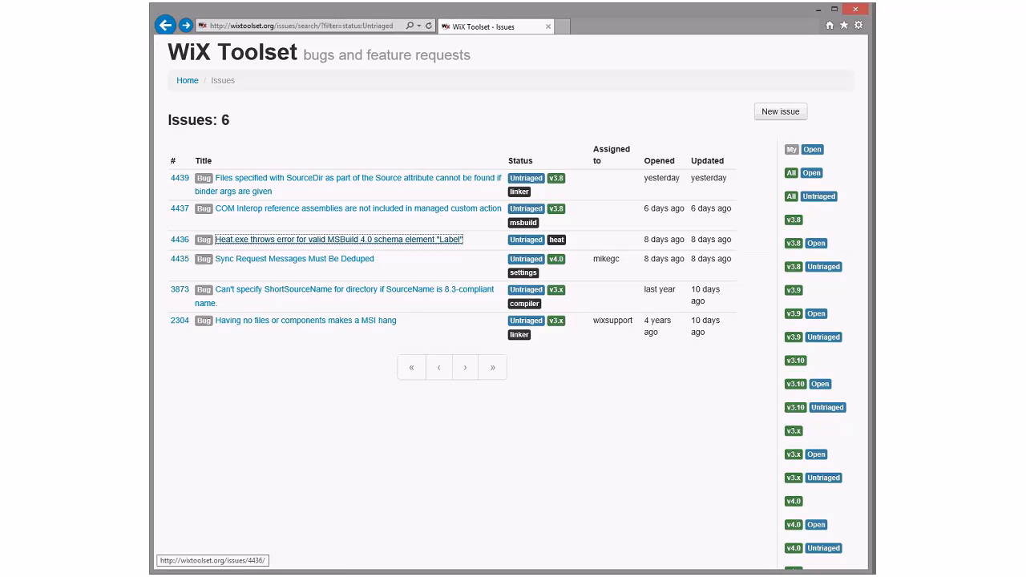
{"action": "left_click", "coordinate": [338, 239]}
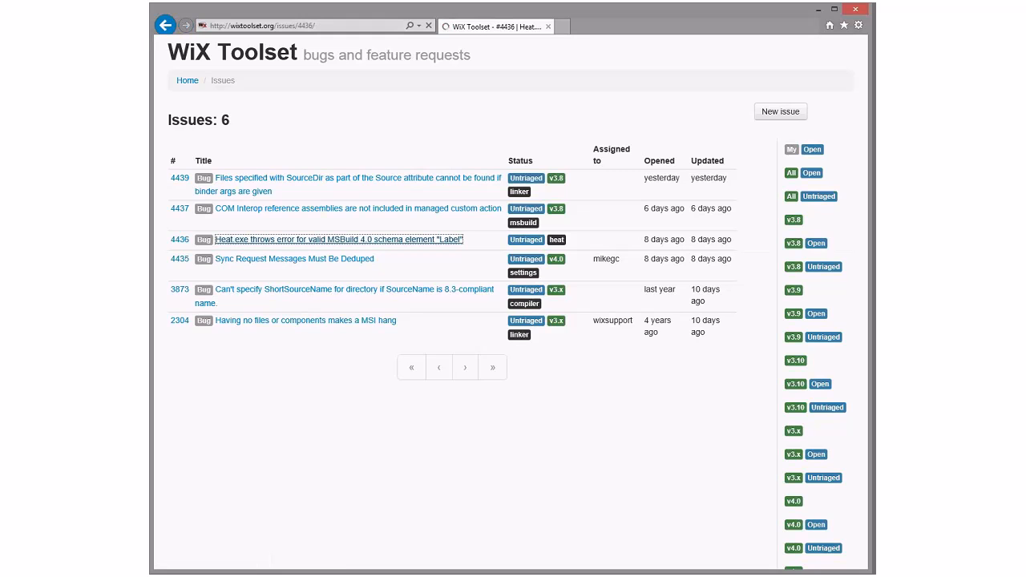
{"action": "left_click", "coordinate": [338, 238]}
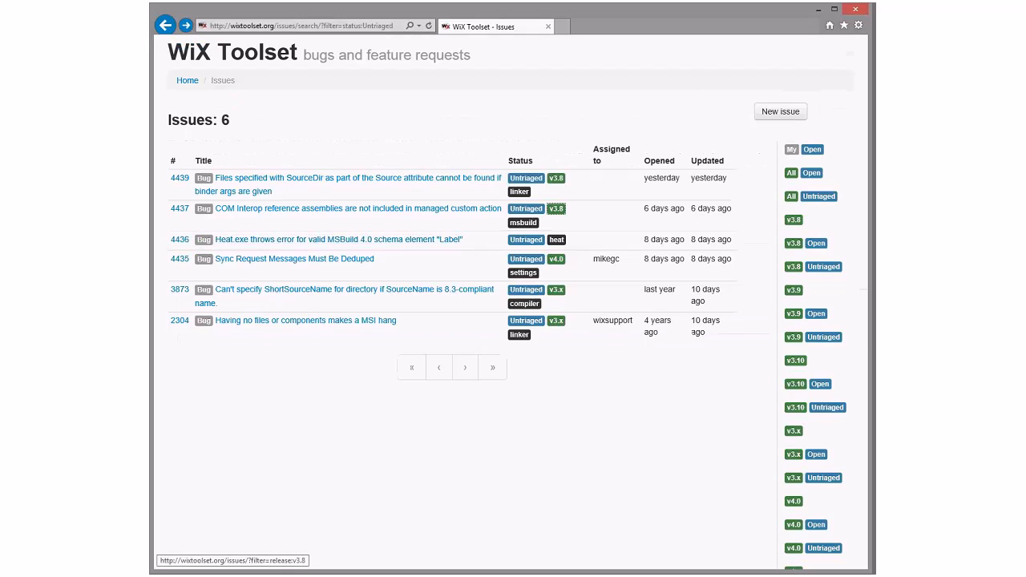
{"action": "left_click", "coordinate": [358, 208]}
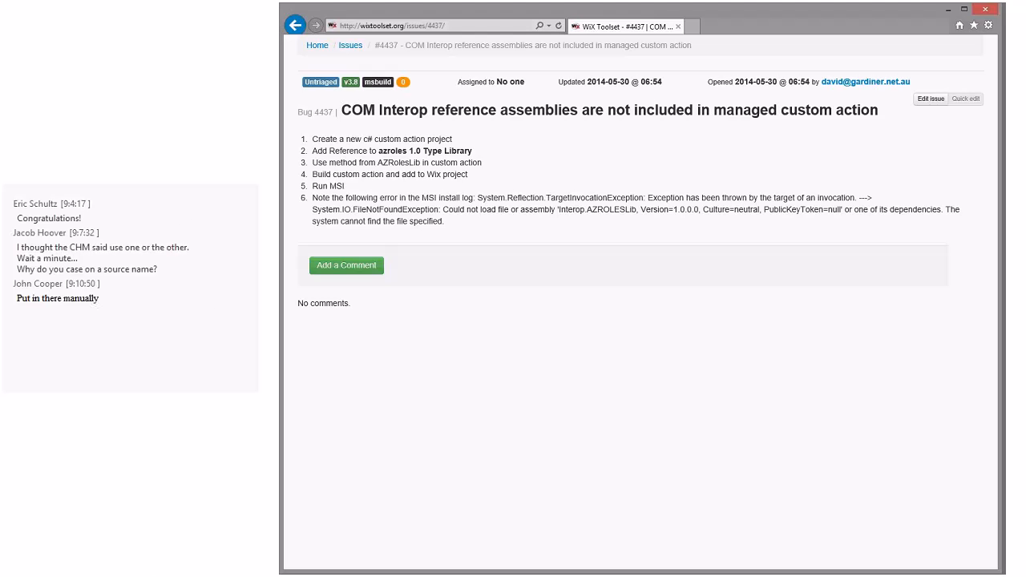
{"action": "type", "text": "Yes"}
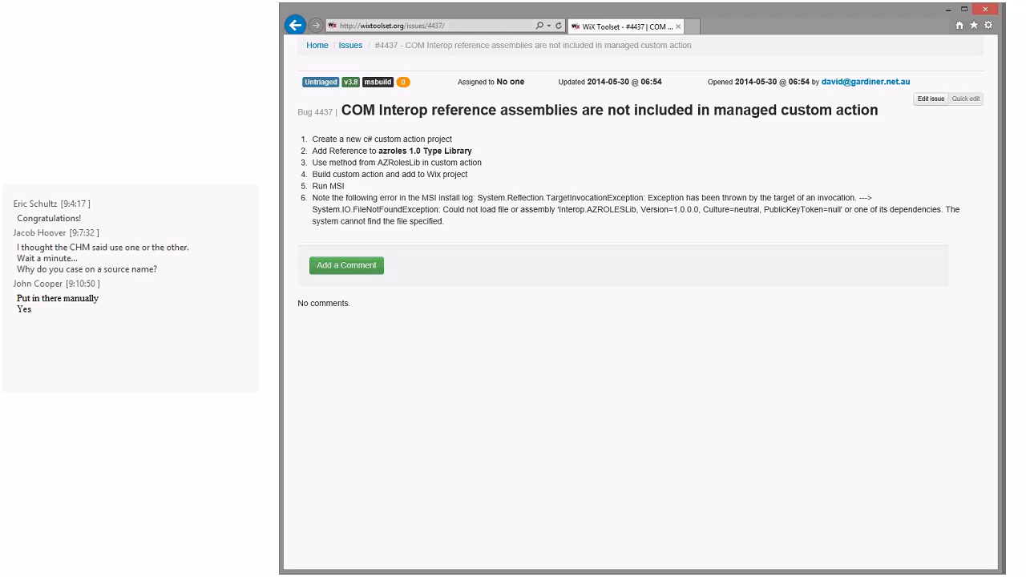
{"action": "type", "text": "I do it"}
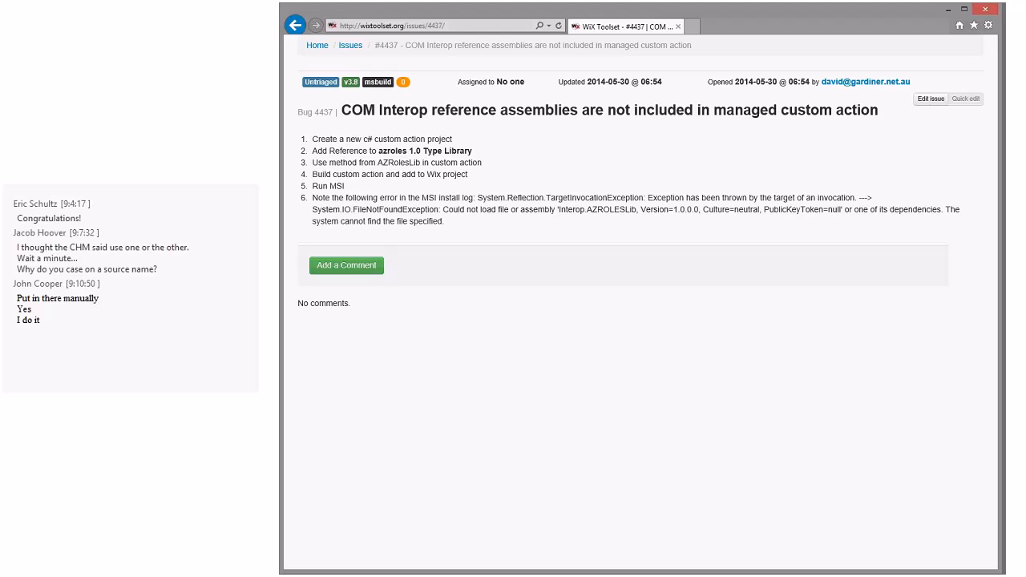
{"action": "type", "text": "I'd love to.  :)"}
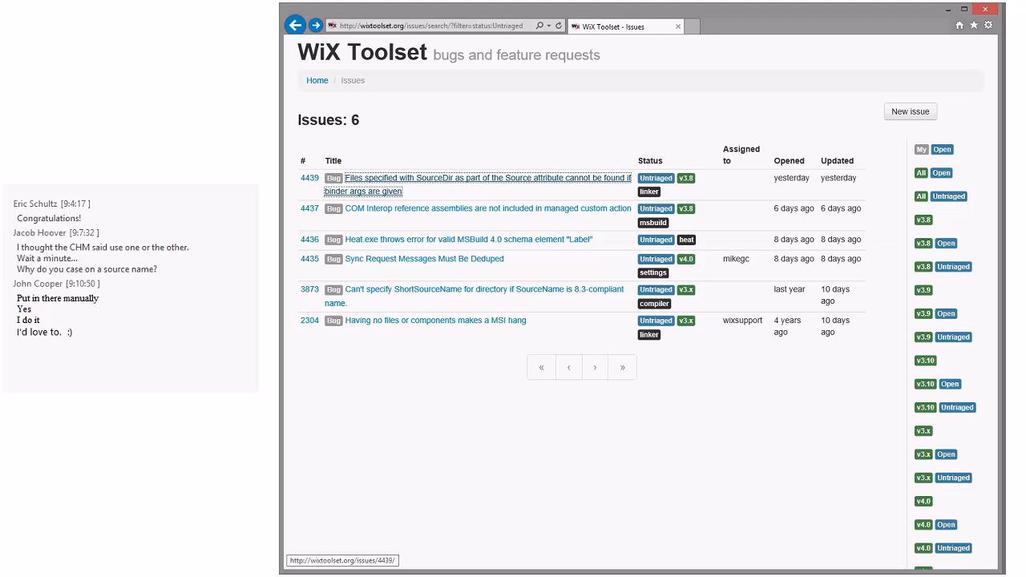
Open issue 4439 about SourceDir files failing with binder args and scroll through it.
{"action": "left_click", "coordinate": [481, 177]}
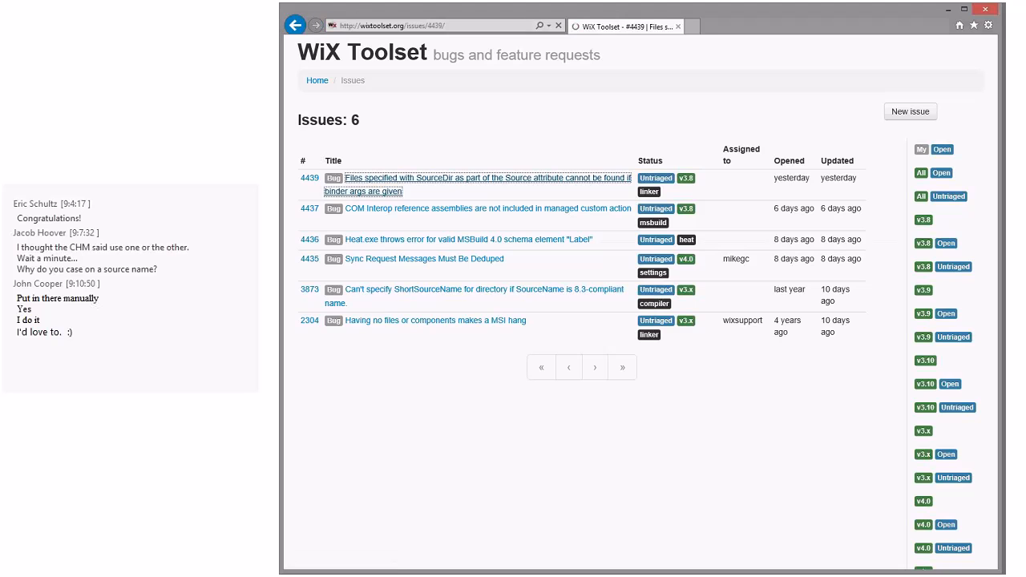
{"action": "left_click", "coordinate": [478, 178]}
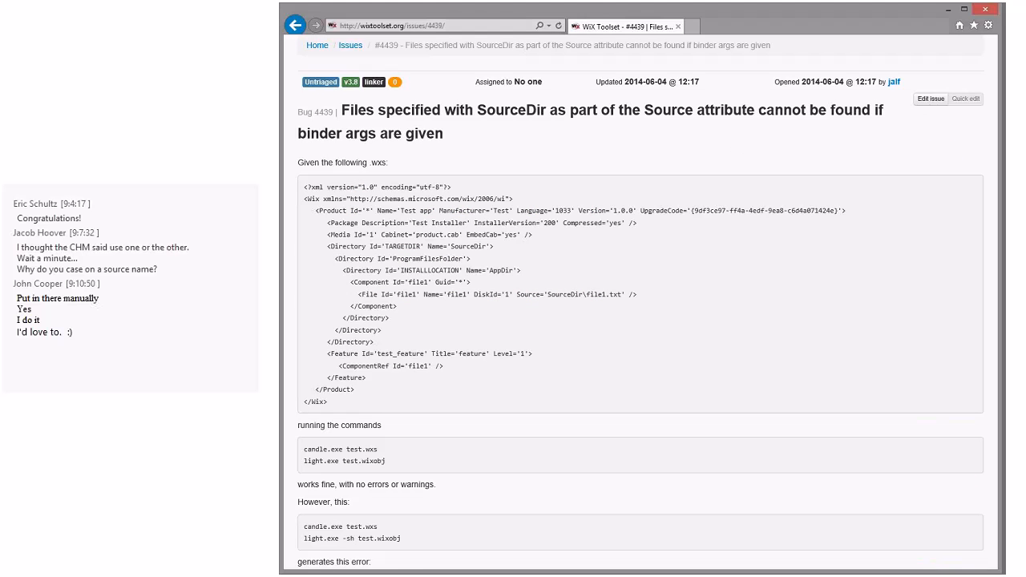
{"action": "scroll", "scroll_direction": "down", "scroll_amount": 3}
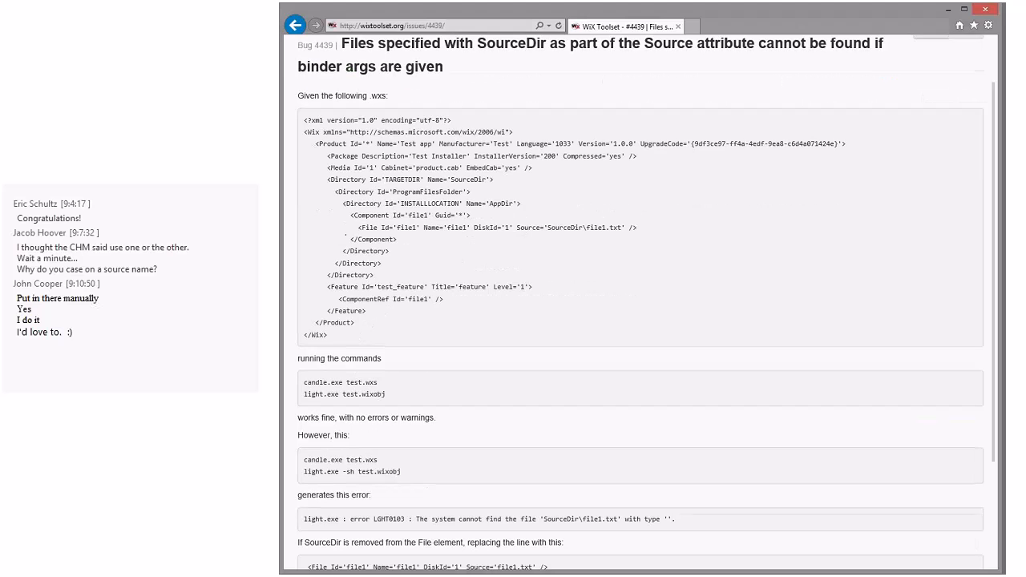
{"action": "scroll", "scroll_direction": "down", "scroll_amount": 3}
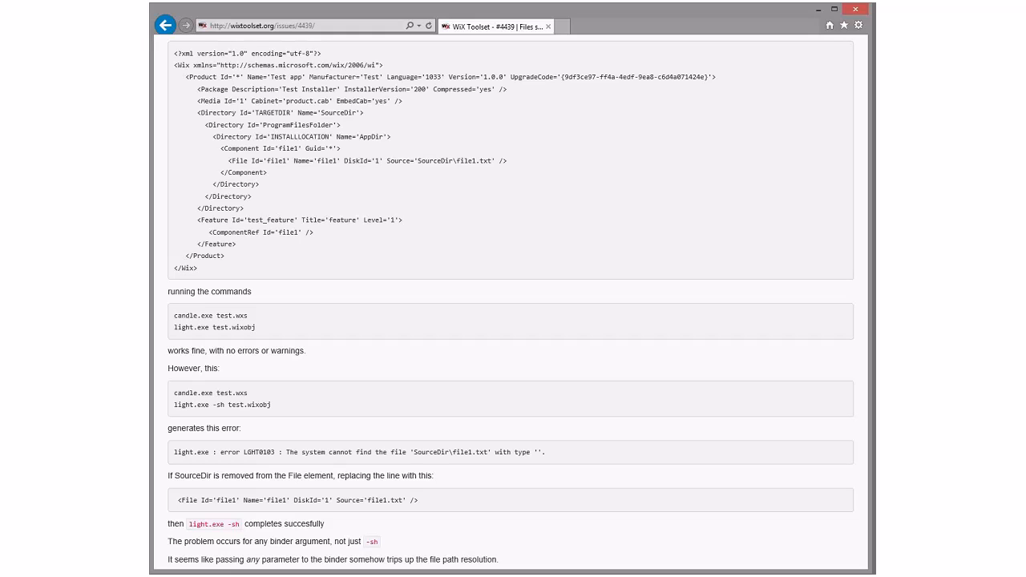
{"action": "scroll", "scroll_direction": "down", "scroll_amount": 3}
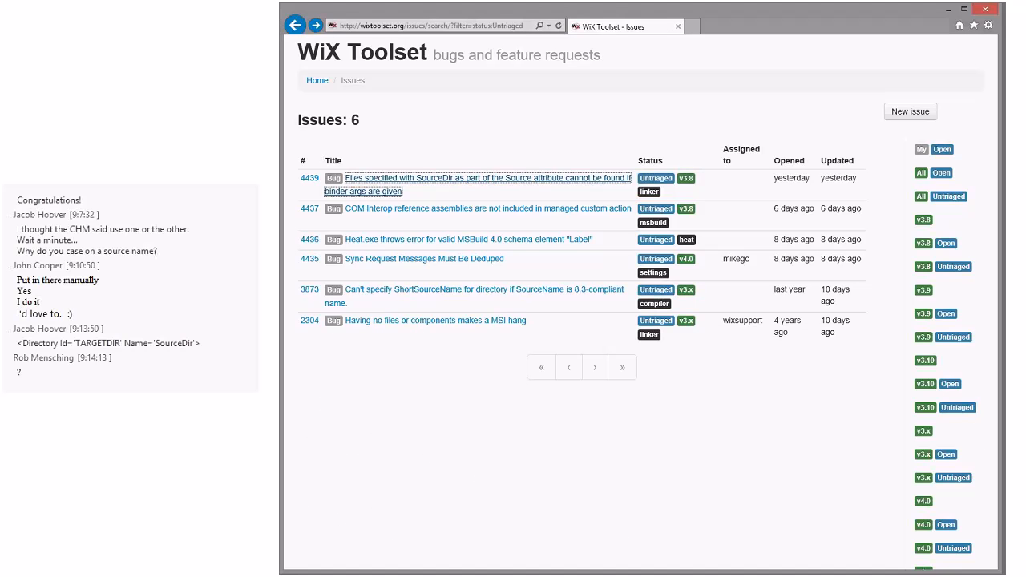
Scroll down the untriaged issues list toward the v3.9 Open filter.
{"action": "scroll", "scroll_direction": "down", "scroll_amount": 3}
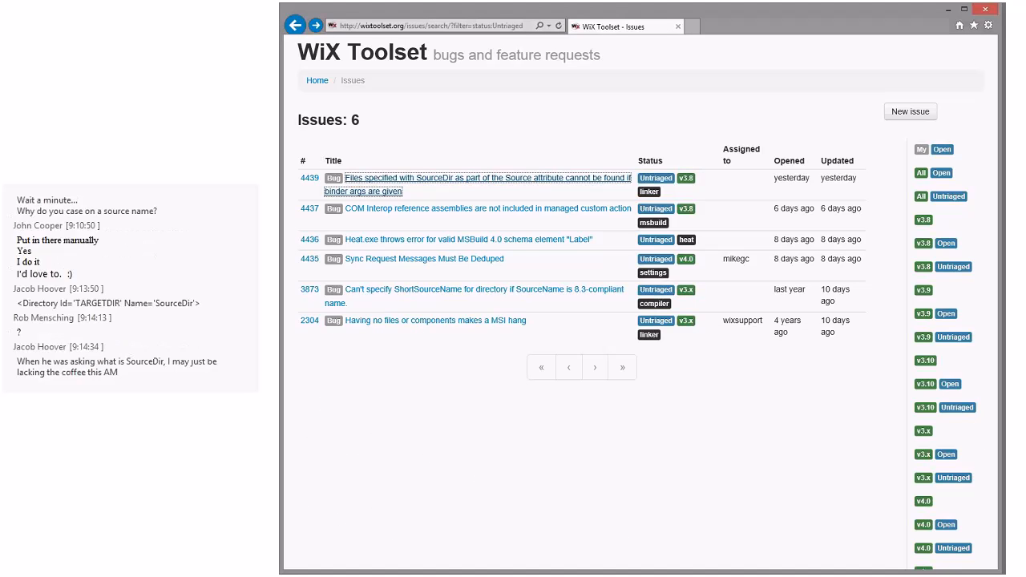
{"action": "mouse_move", "coordinate": [946, 313]}
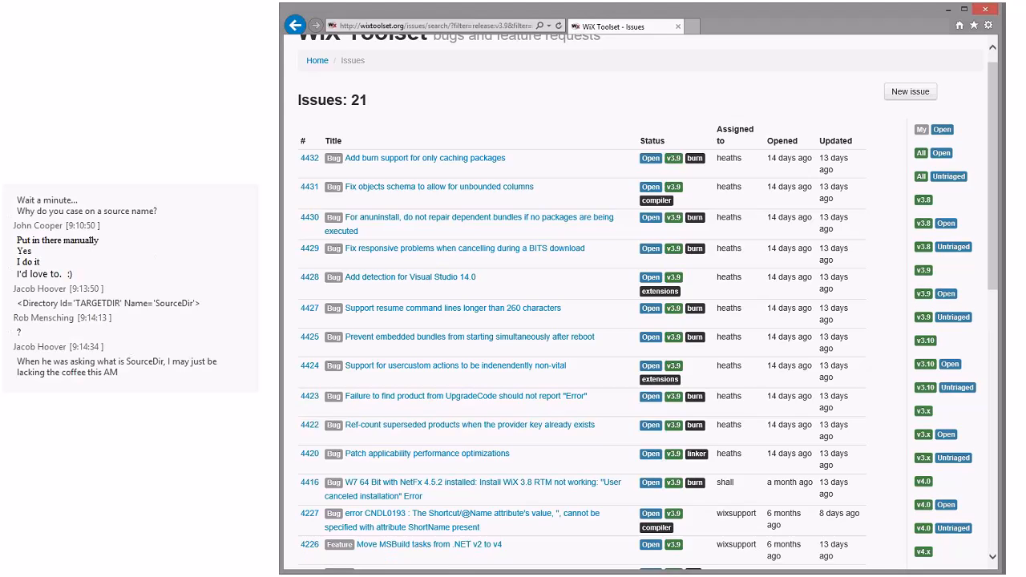
{"action": "scroll", "scroll_direction": "down", "scroll_amount": 3}
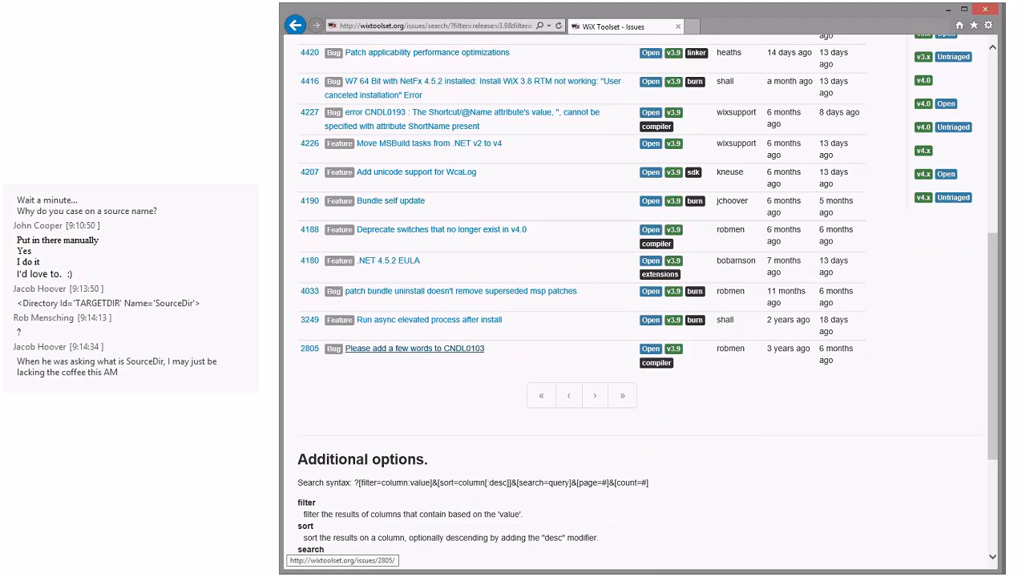
{"action": "left_click", "coordinate": [414, 348]}
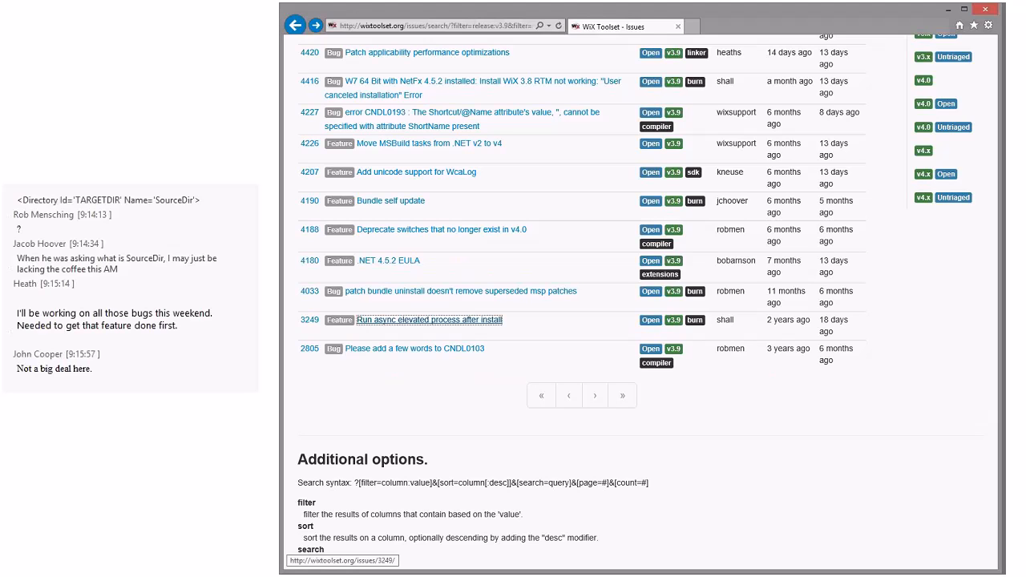
{"action": "left_click", "coordinate": [429, 320]}
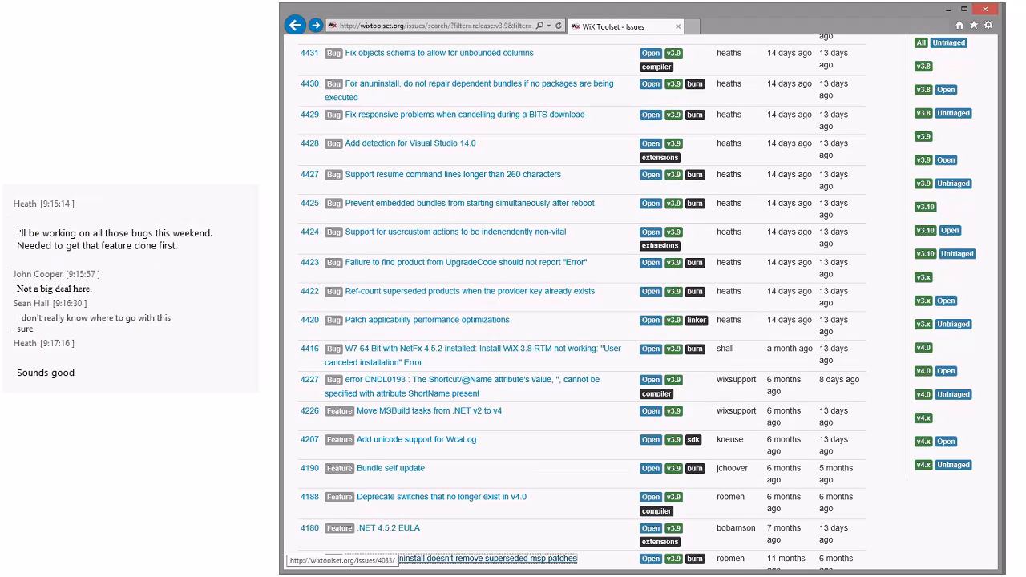
{"action": "scroll", "scroll_direction": "down", "scroll_amount": 3}
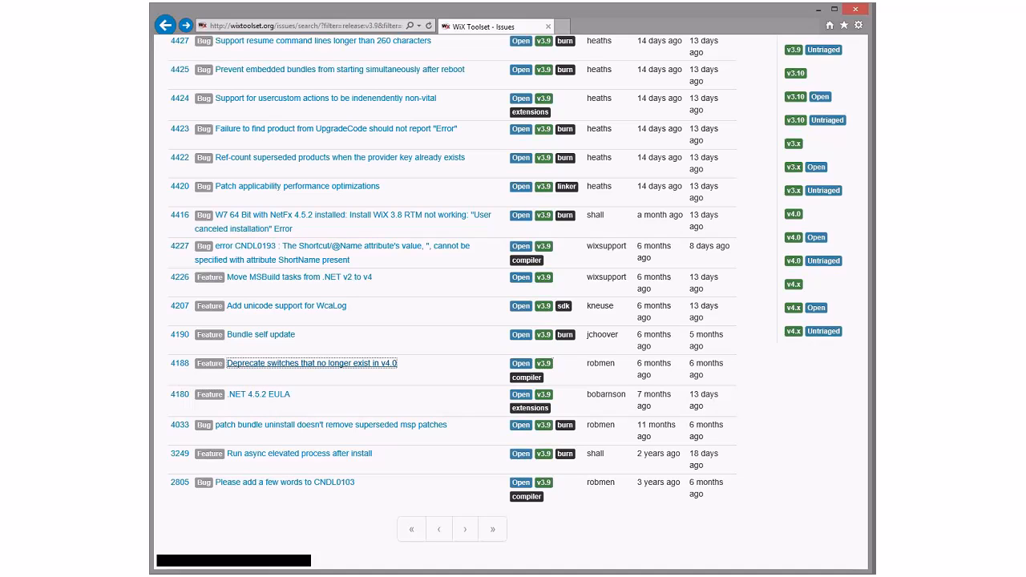
{"action": "mouse_move", "coordinate": [311, 363]}
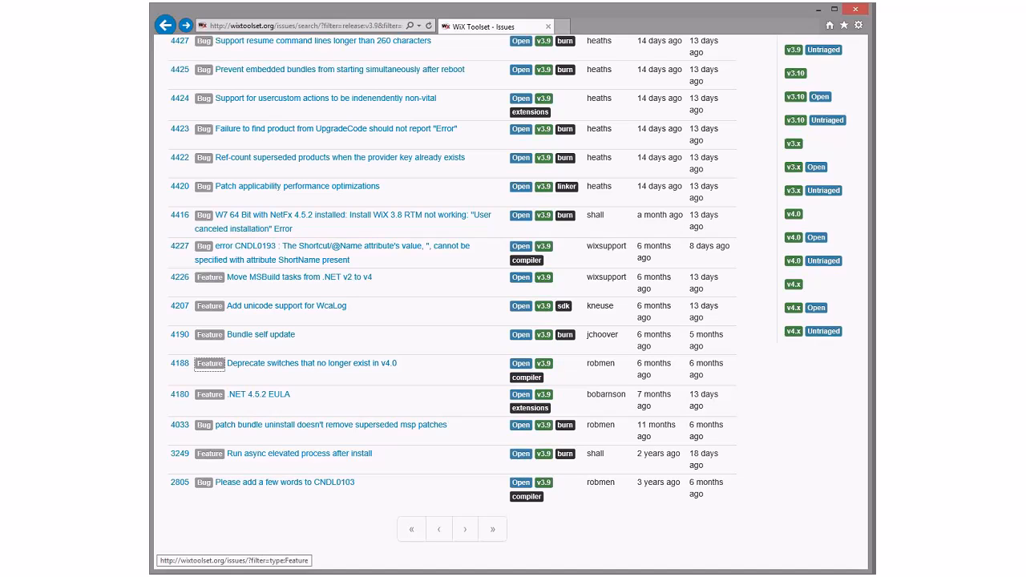
{"action": "mouse_move", "coordinate": [261, 334]}
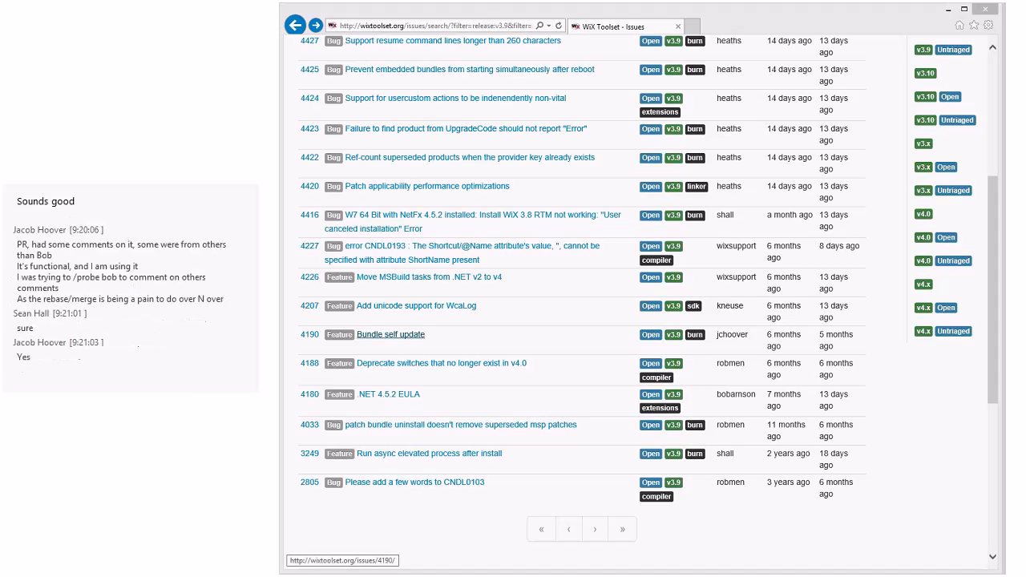
{"action": "left_click", "coordinate": [391, 334]}
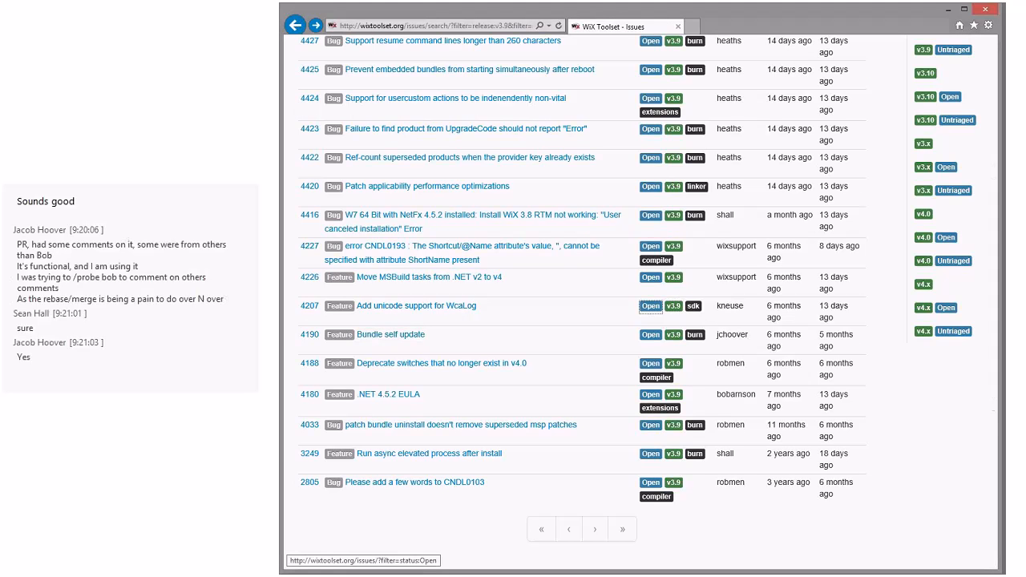
{"action": "mouse_move", "coordinate": [416, 305]}
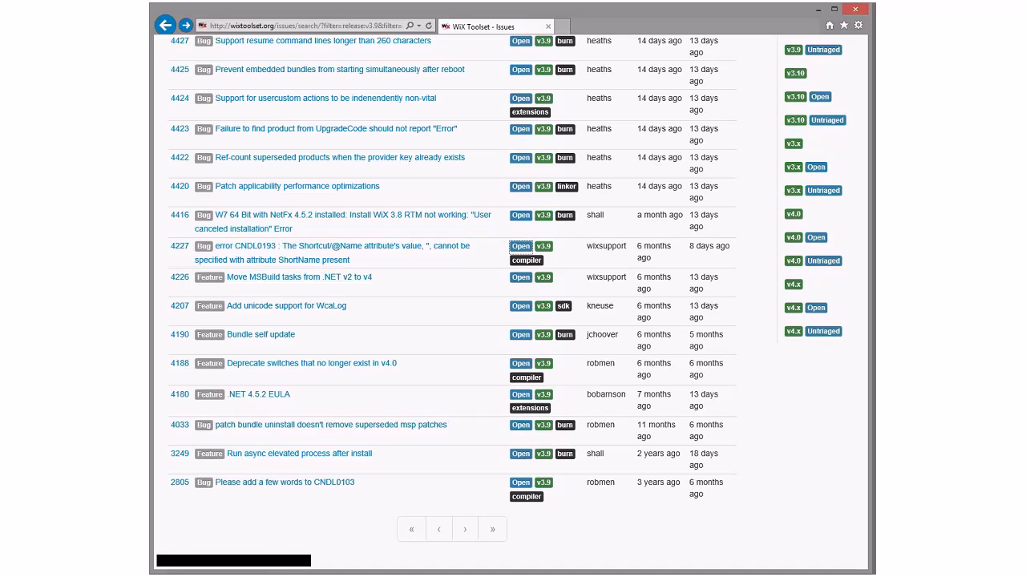
{"action": "mouse_move", "coordinate": [332, 247]}
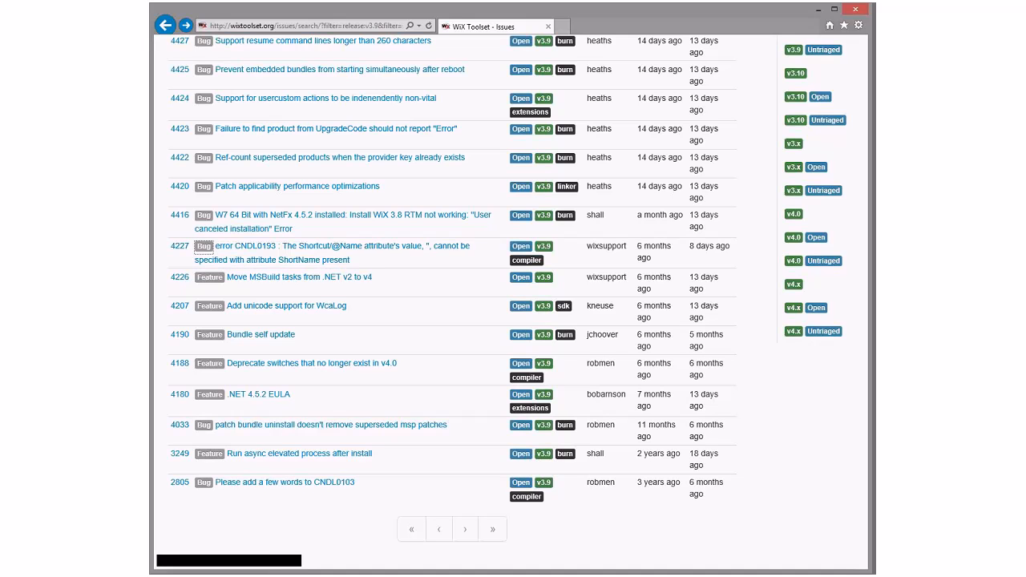
{"action": "mouse_move", "coordinate": [345, 214]}
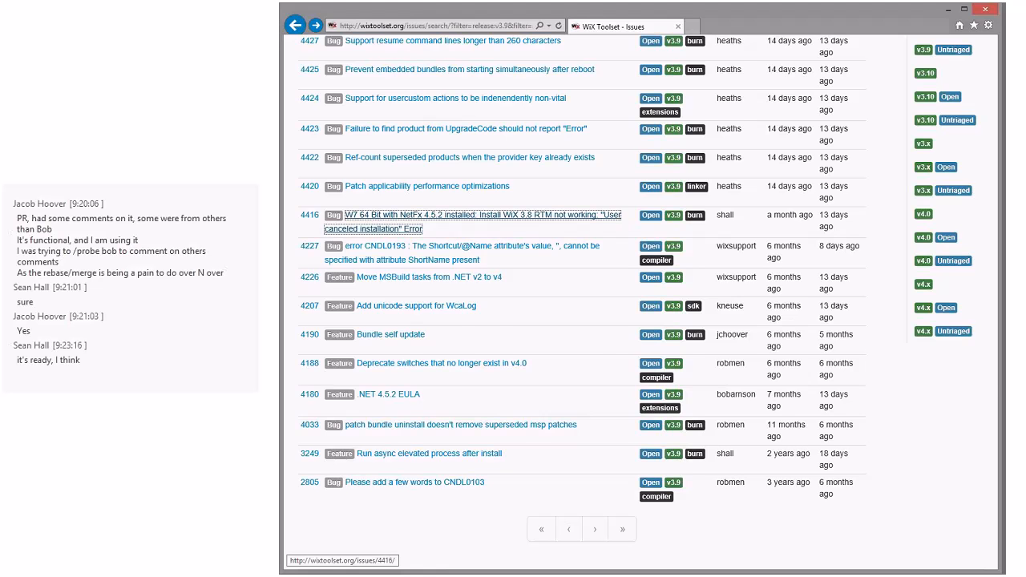
{"action": "scroll", "scroll_direction": "up", "scroll_amount": 3}
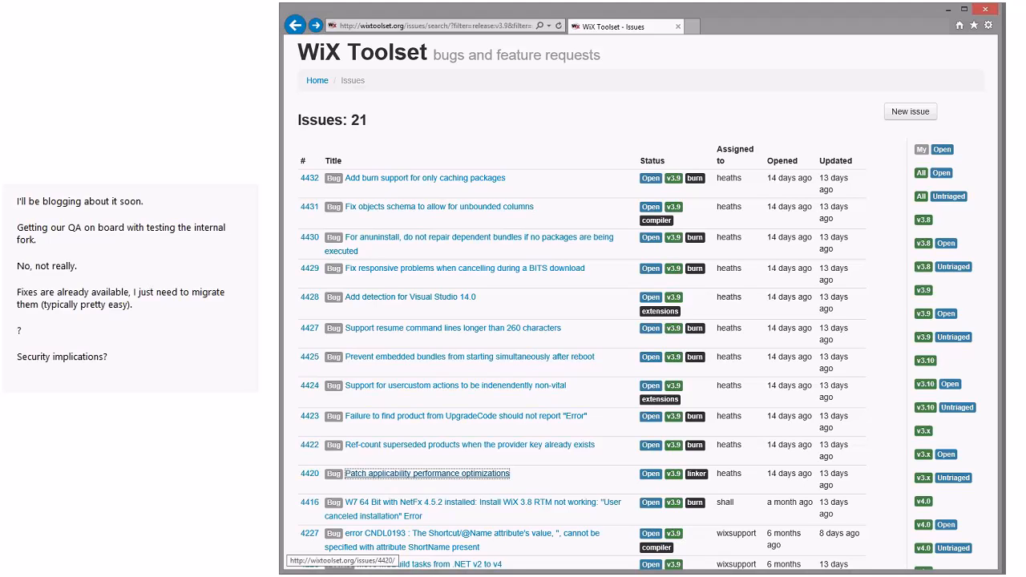
{"action": "scroll", "scroll_direction": "down", "scroll_amount": 3}
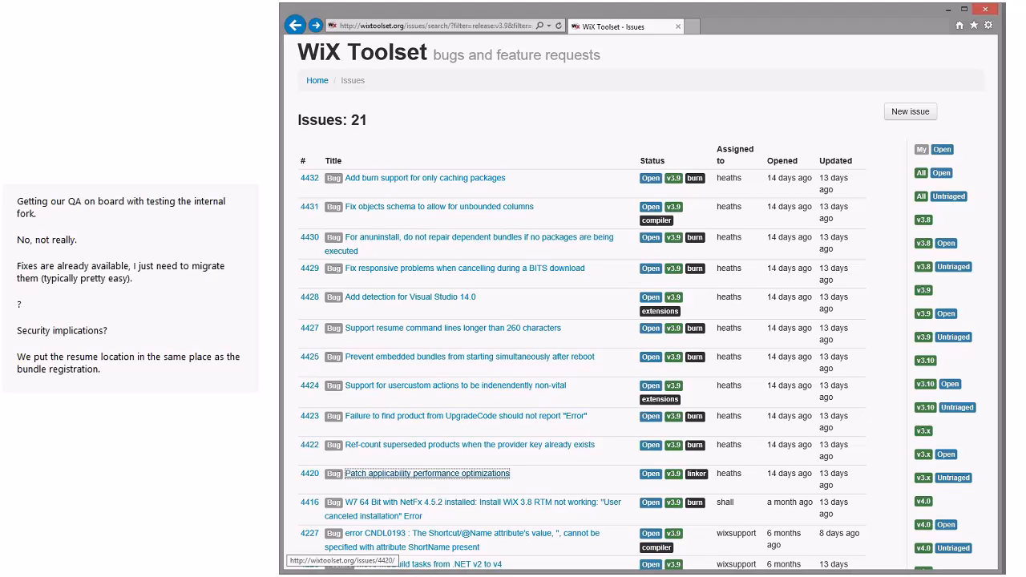
{"action": "scroll", "scroll_direction": "down", "scroll_amount": 3}
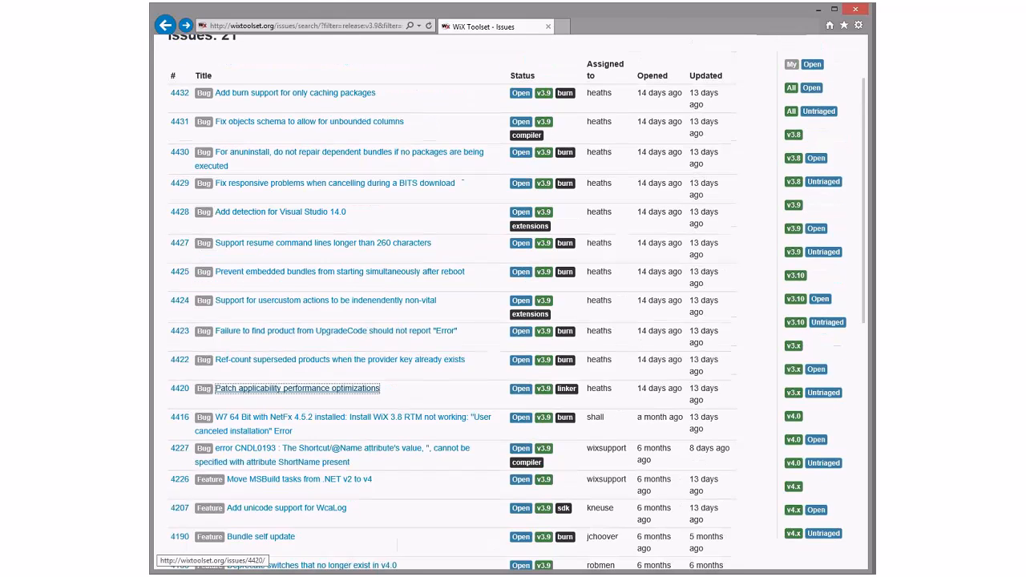
{"action": "scroll", "scroll_direction": "down", "scroll_amount": 3}
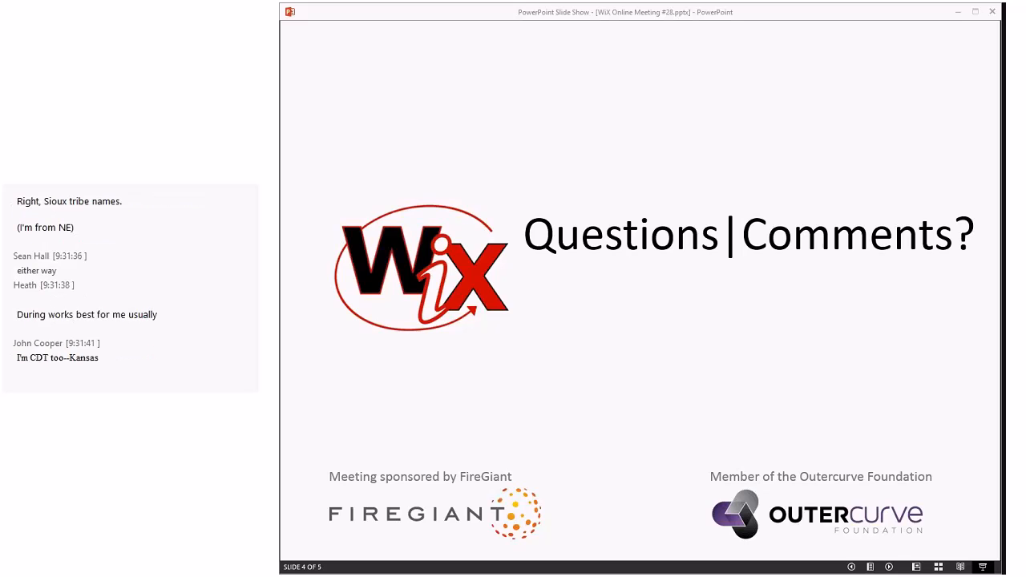
{"action": "scroll", "scroll_direction": "down", "scroll_amount": 3}
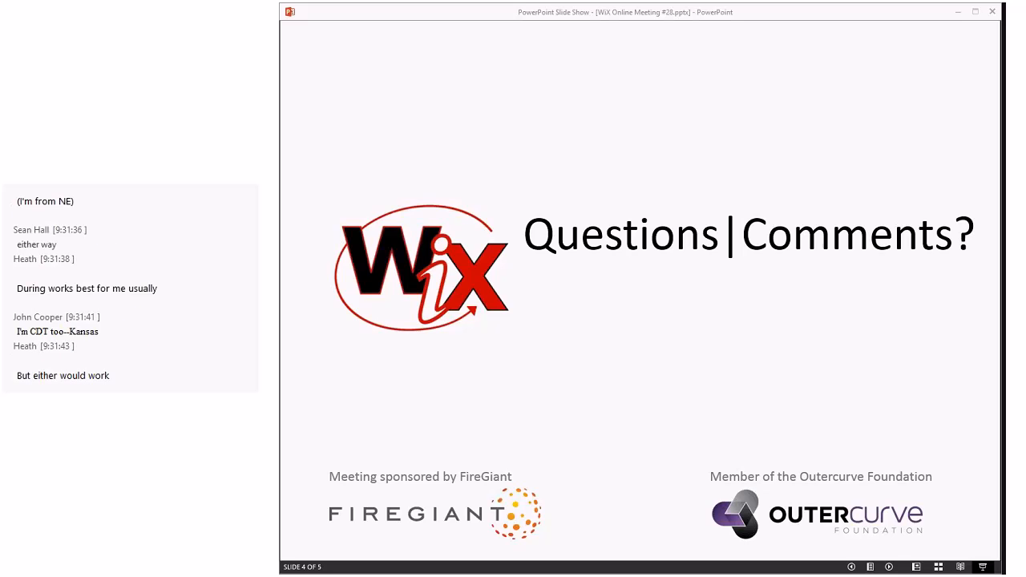
{"action": "scroll", "scroll_direction": "down", "scroll_amount": 3}
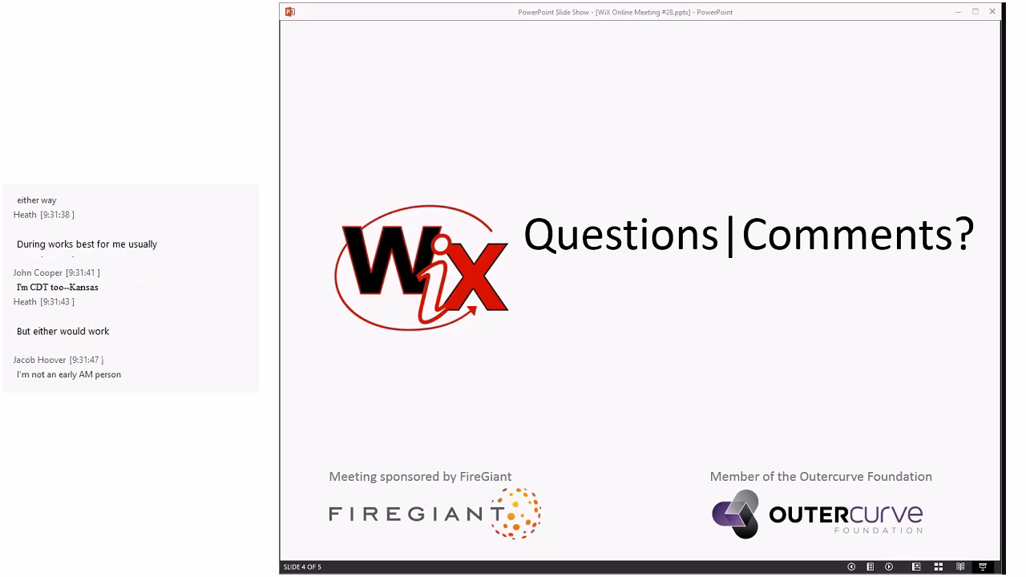